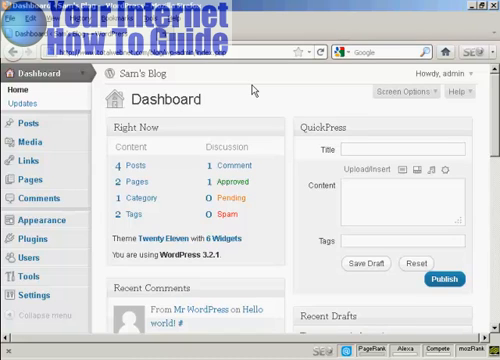
mouse_move(258, 90)
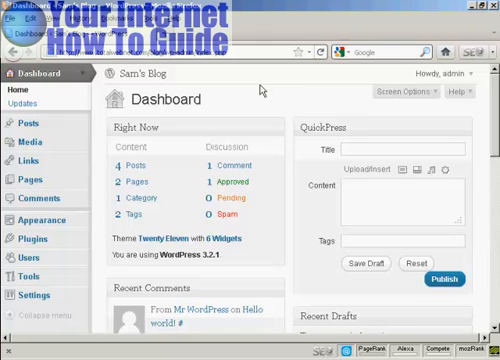
mouse_move(27, 240)
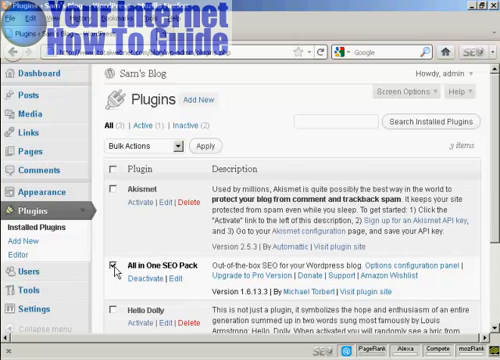
mouse_move(115, 273)
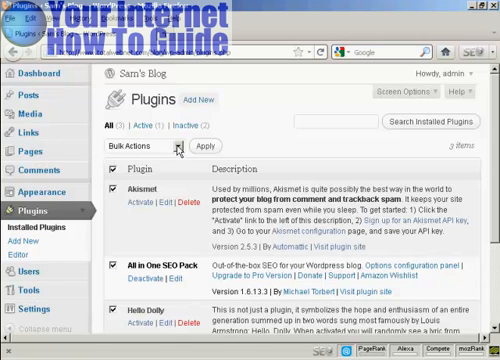
- Choose Update from the Bulk Actions dropdown for the three checked plugins
left_click(147, 148)
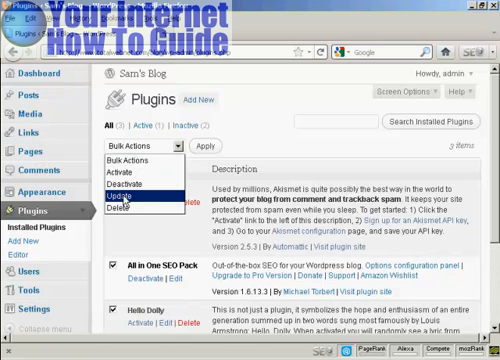
left_click(148, 182)
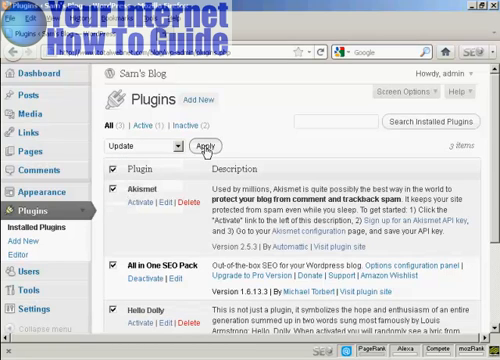